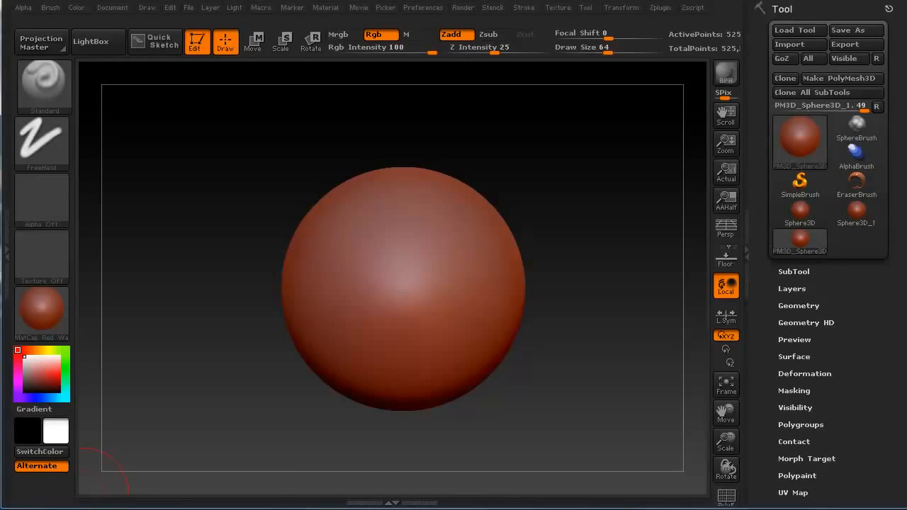
mouse_move(161, 433)
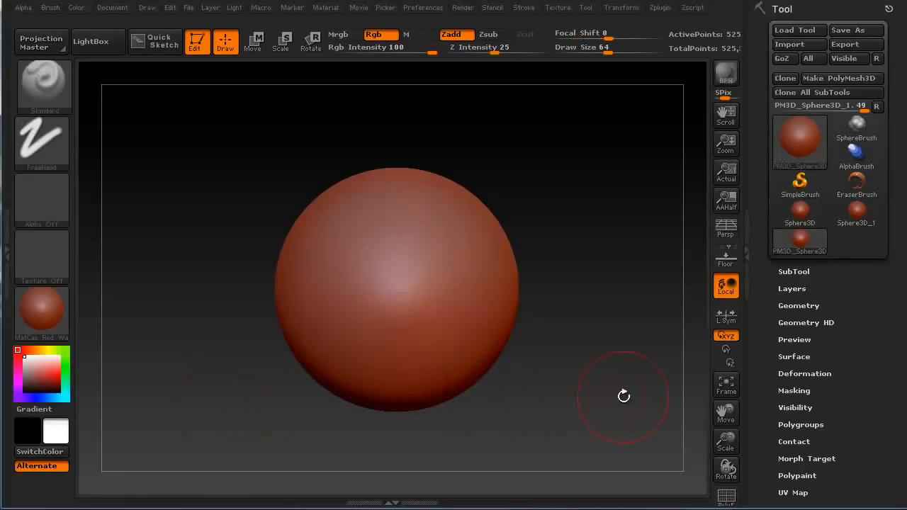
mouse_move(563, 418)
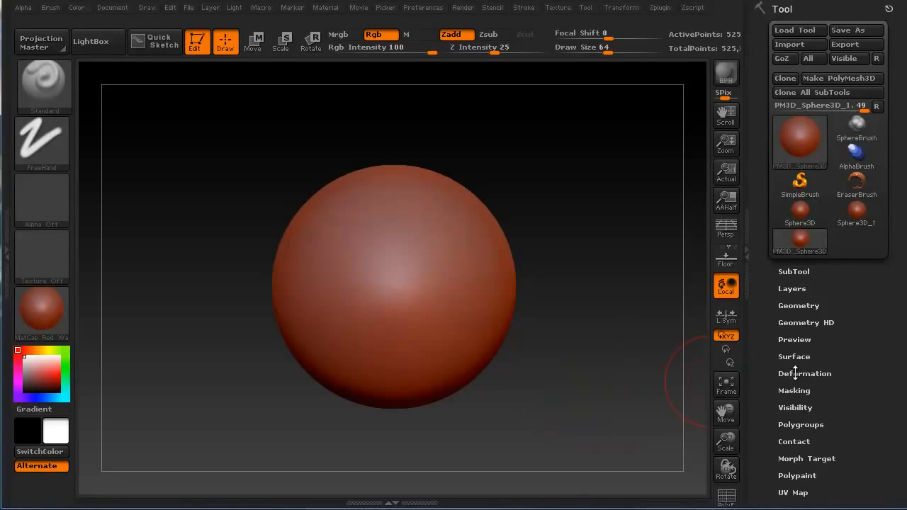
Step: Expand Tool > Deformation to list Unify, Mirror, Polish, Bend, Twist and Inflate
click(805, 374)
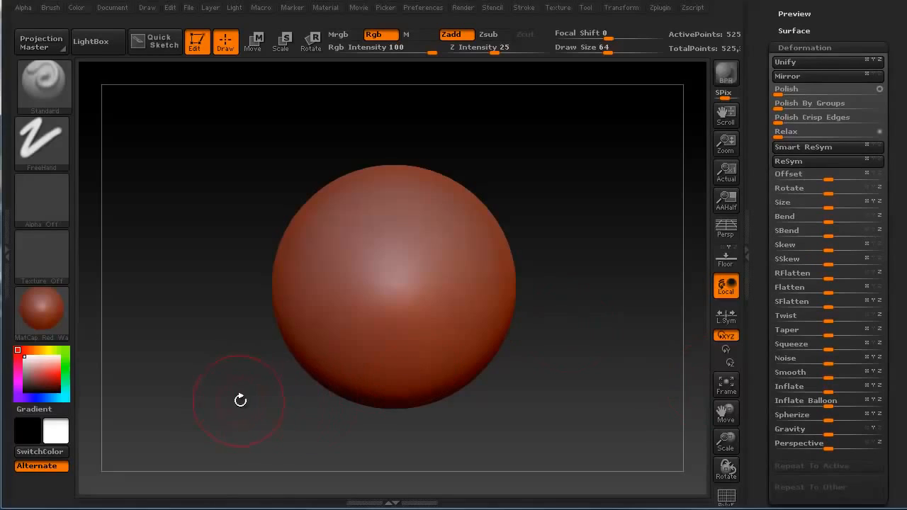
mouse_move(183, 307)
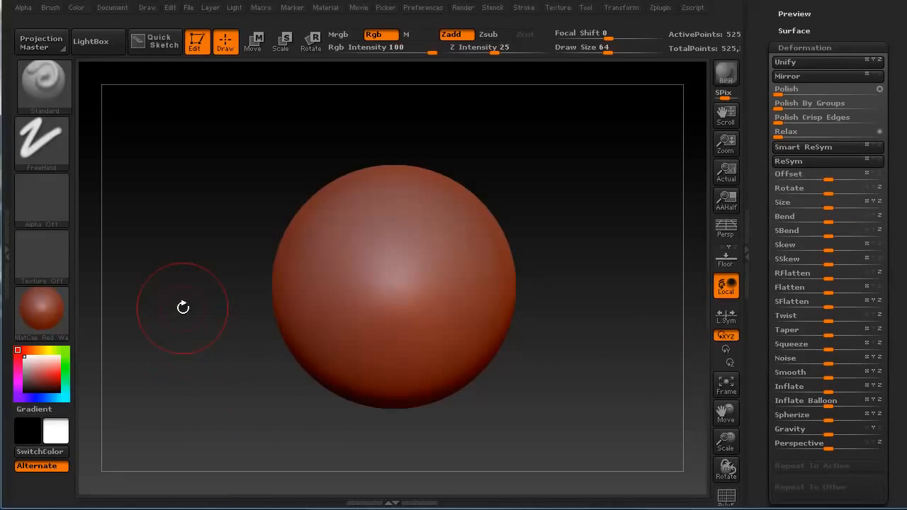
mouse_move(190, 392)
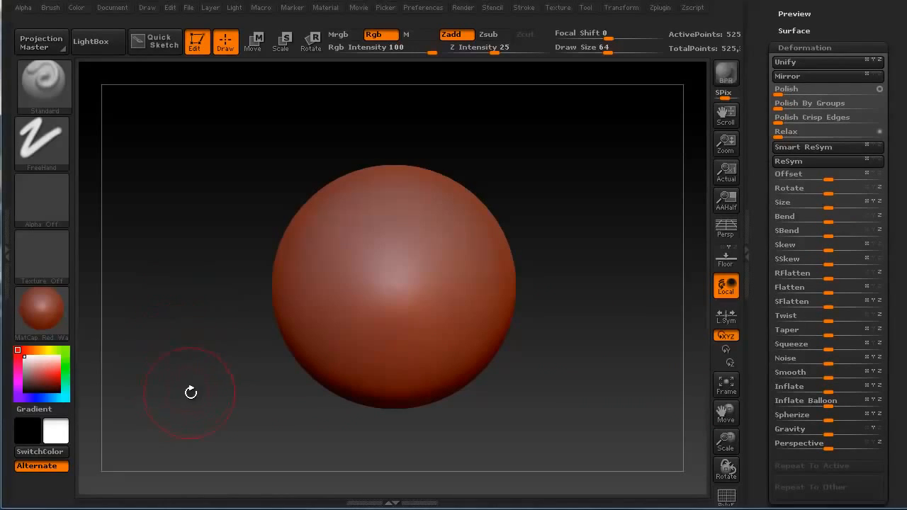
mouse_move(205, 397)
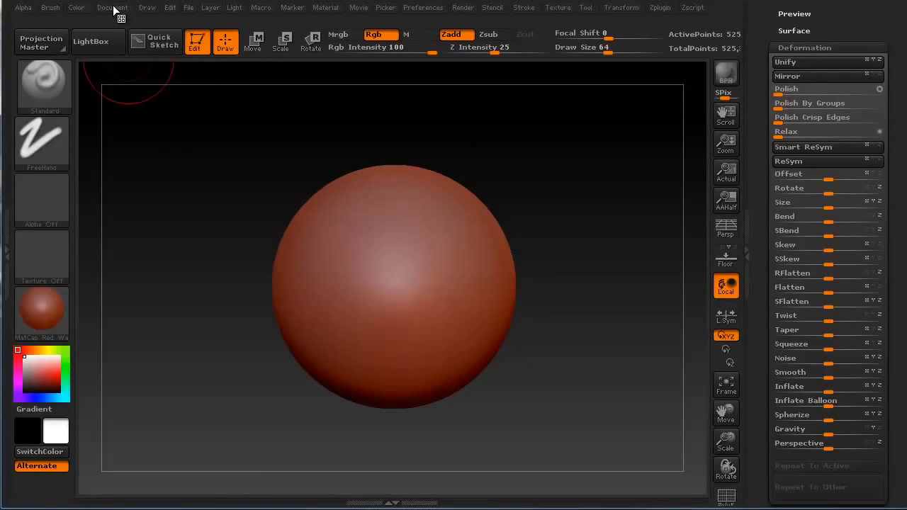
Step: Lower the Document Background Gradient Range for a flat dark grey canvas
click(113, 8)
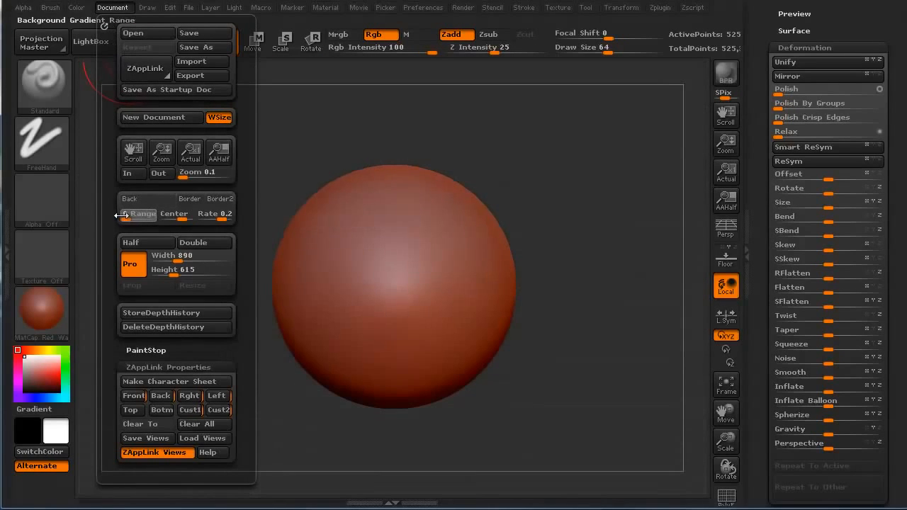
drag(141, 213, 124, 214)
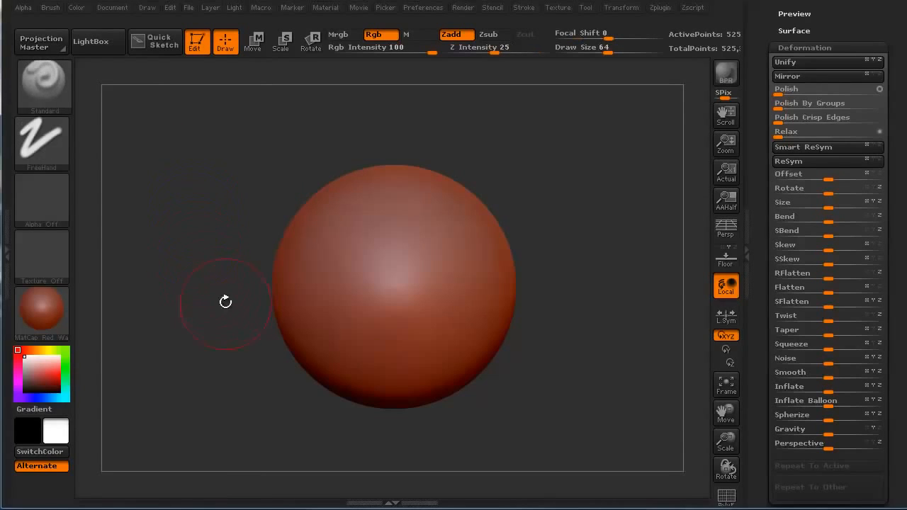
mouse_move(206, 210)
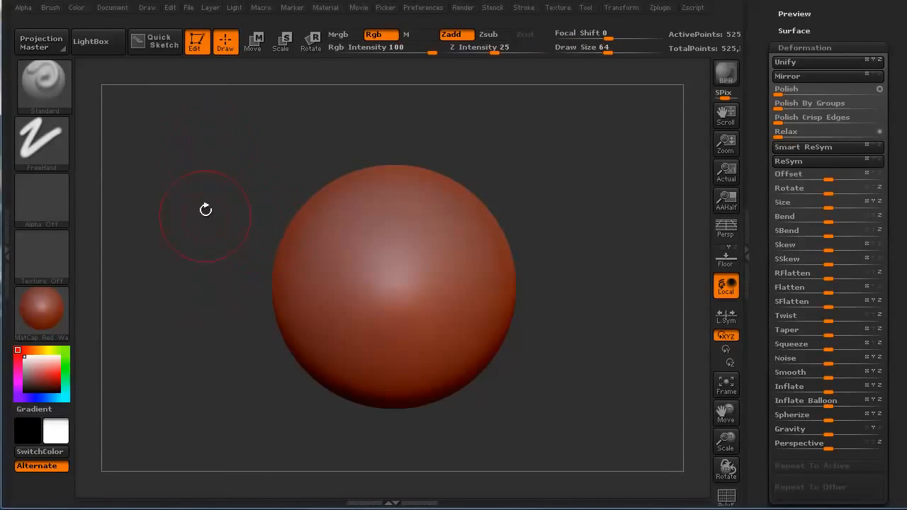
Step: Mask the right half, then test-resize the left half with the Size slider
drag(184, 149, 389, 438)
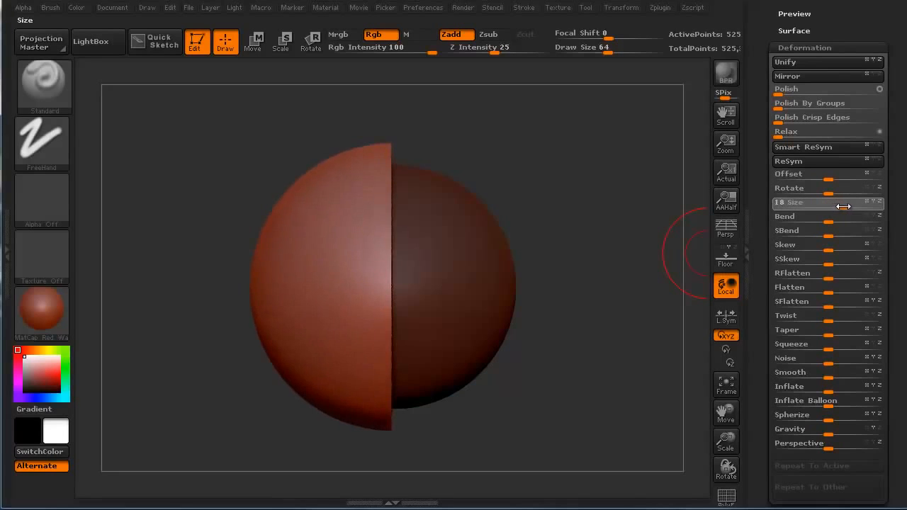
drag(815, 203, 850, 203)
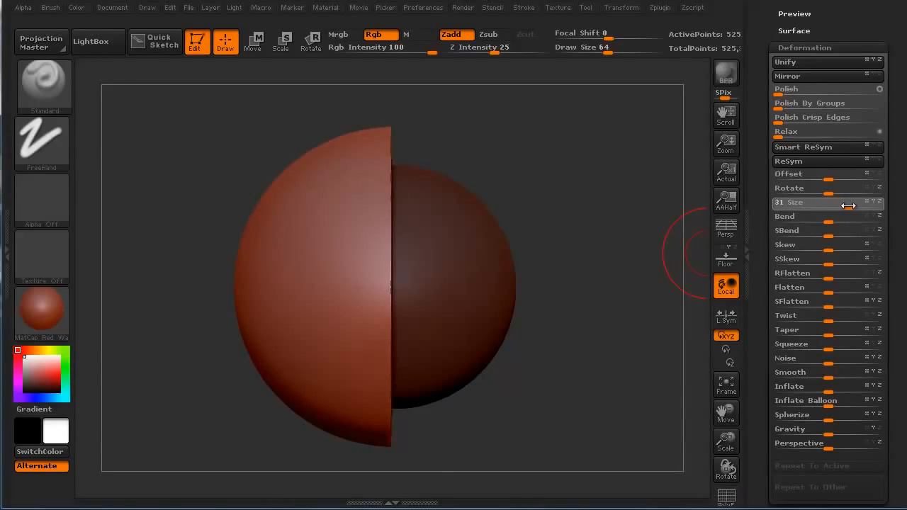
drag(822, 203, 829, 203)
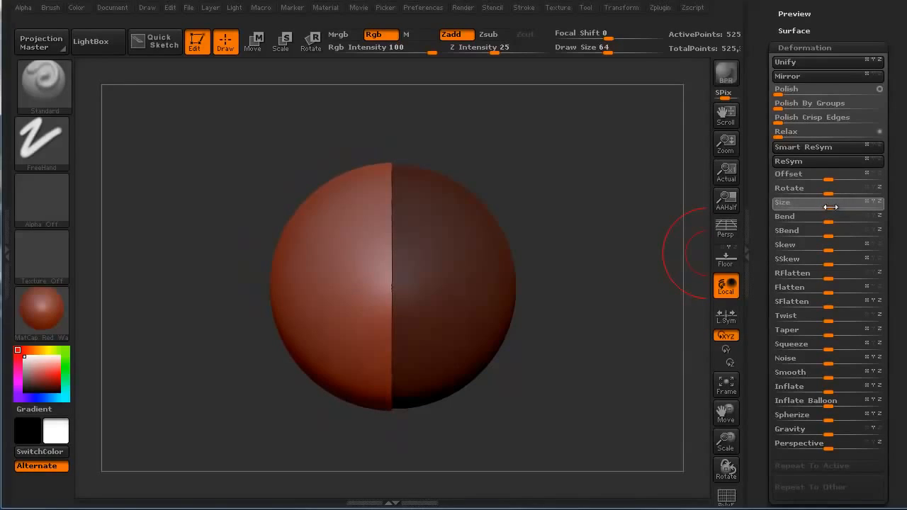
drag(829, 207, 786, 206)
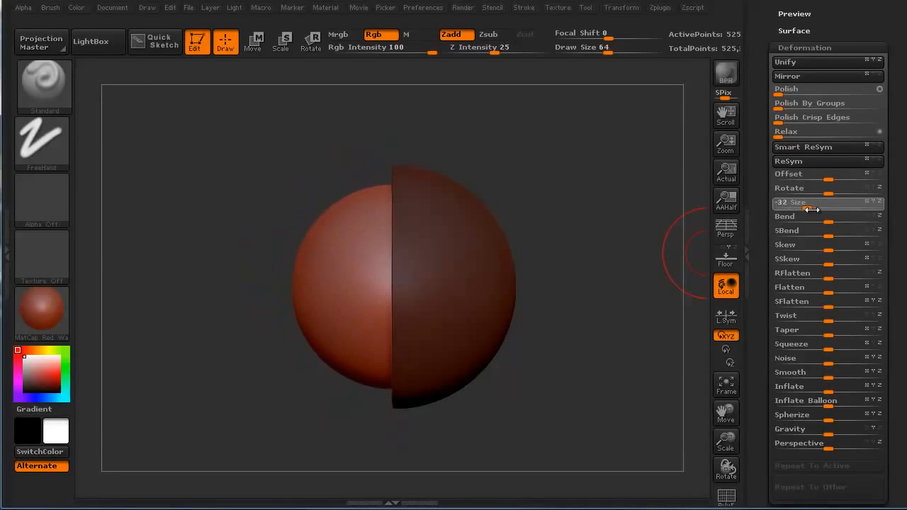
drag(808, 202, 786, 203)
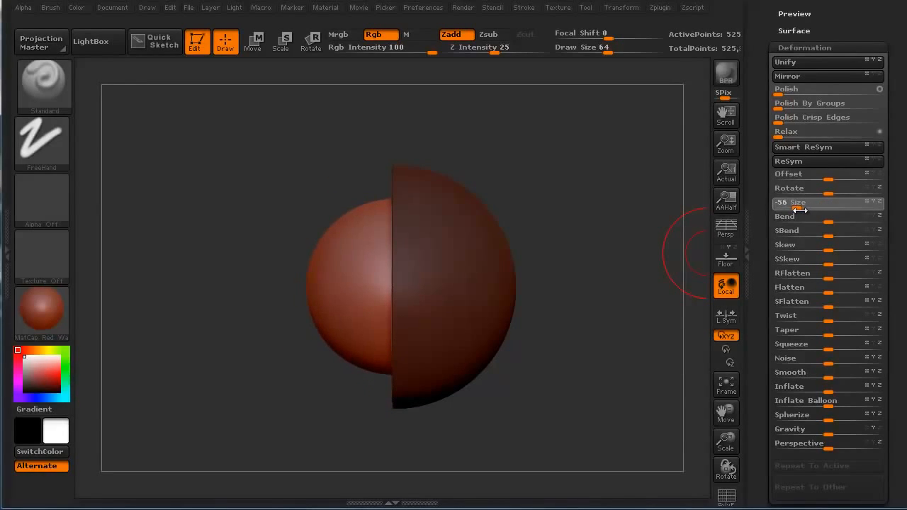
drag(786, 209, 851, 209)
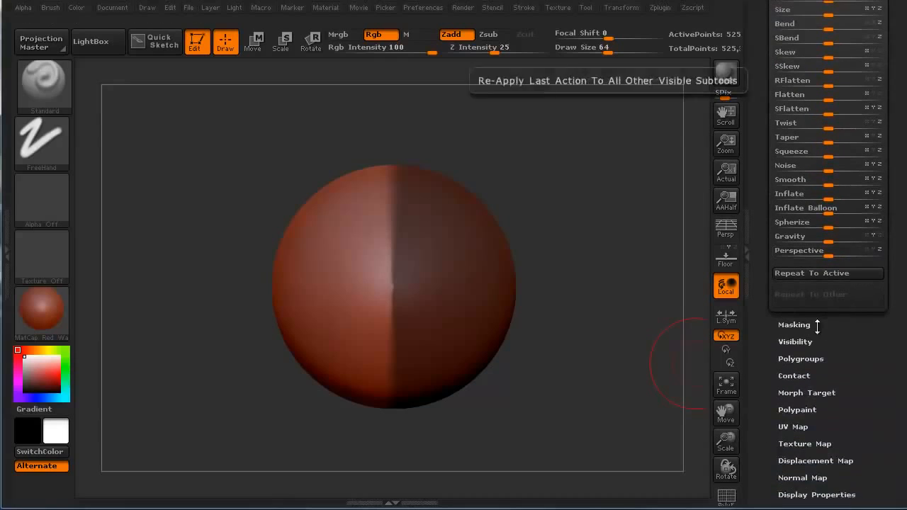
Step: Inflate the unmasked half past the masked half and orbit to inspect the bulge
click(795, 325)
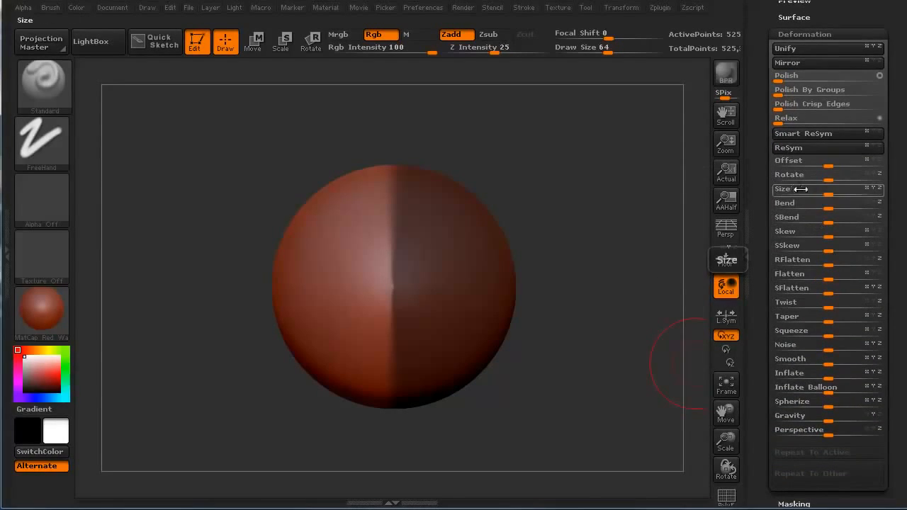
drag(815, 190, 839, 189)
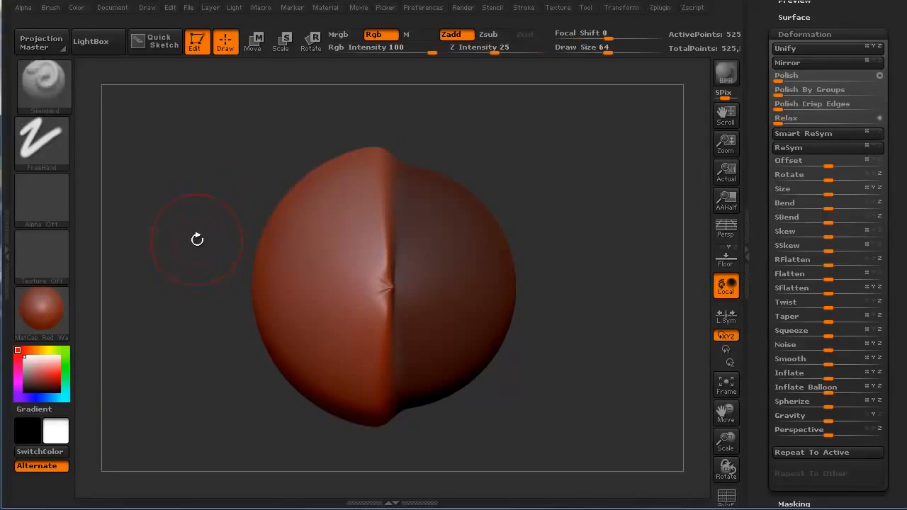
drag(159, 145, 323, 436)
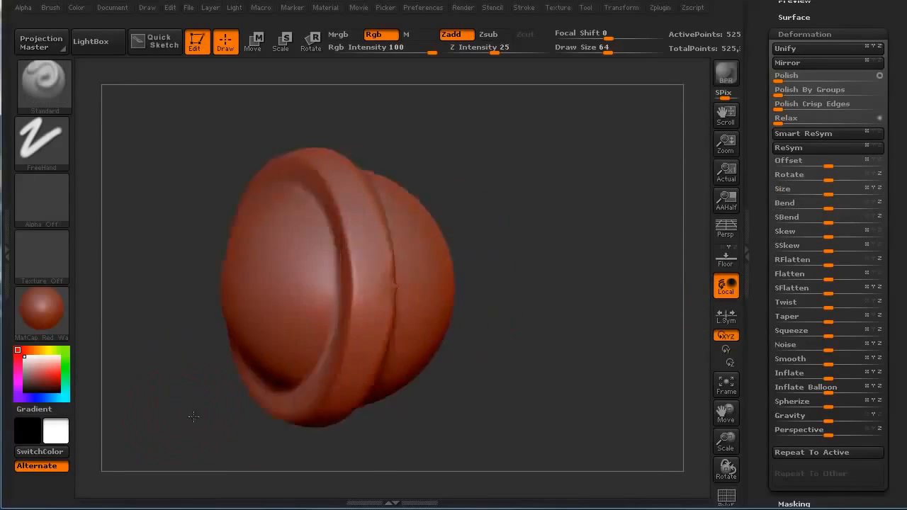
drag(193, 416, 204, 410)
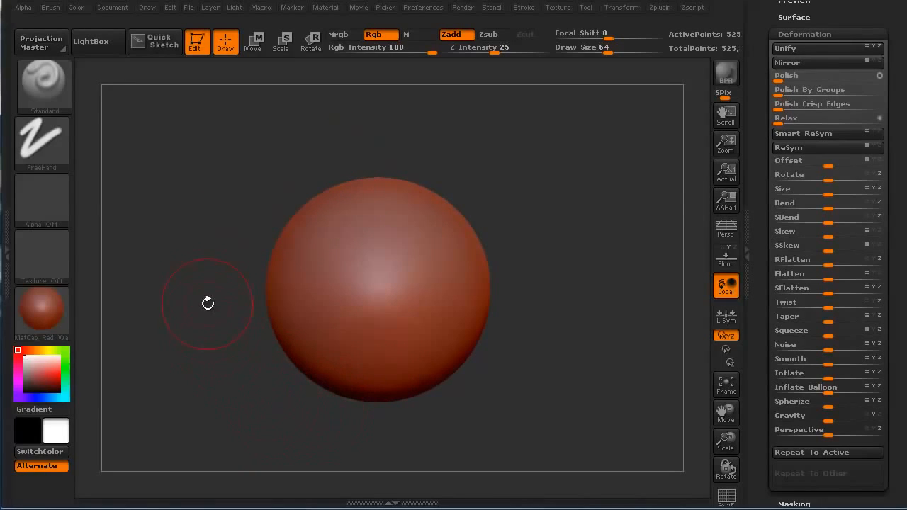
mouse_move(695, 225)
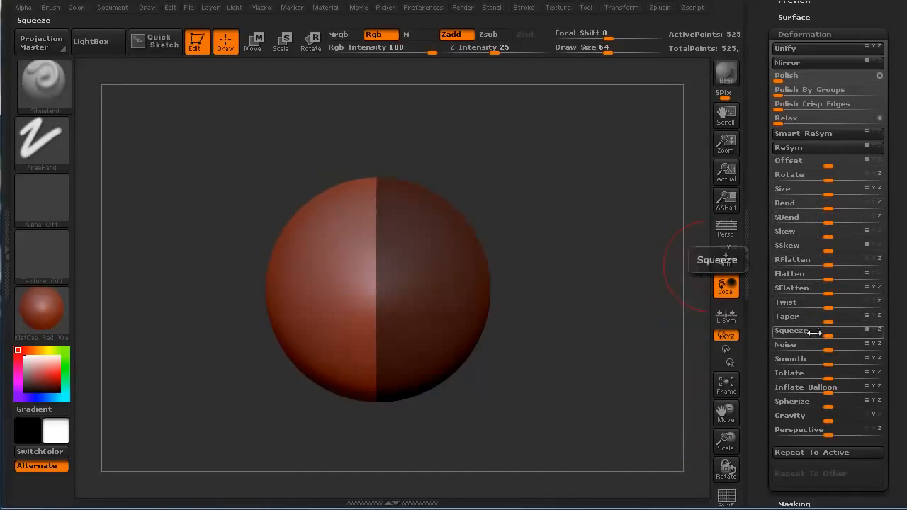
mouse_move(815, 387)
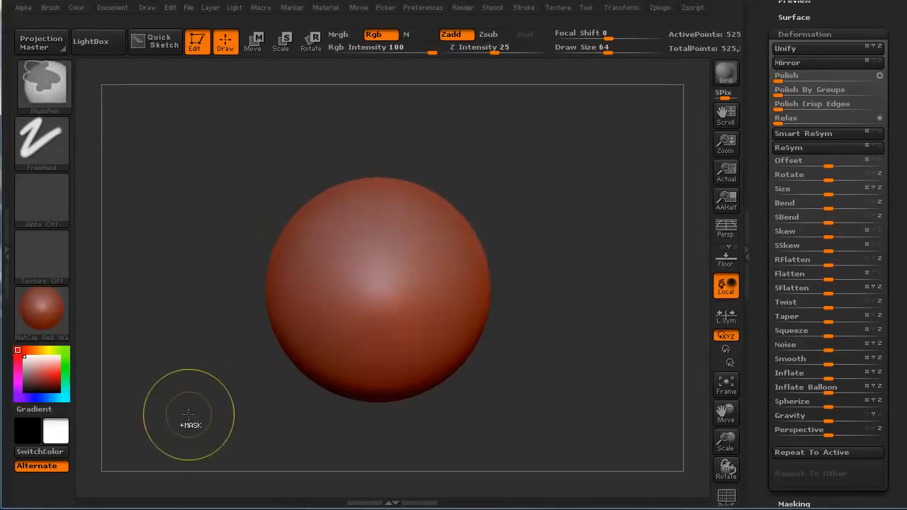
Step: Mask the left half, taper the right half into an egg, then restore roundness
drag(191, 158, 382, 432)
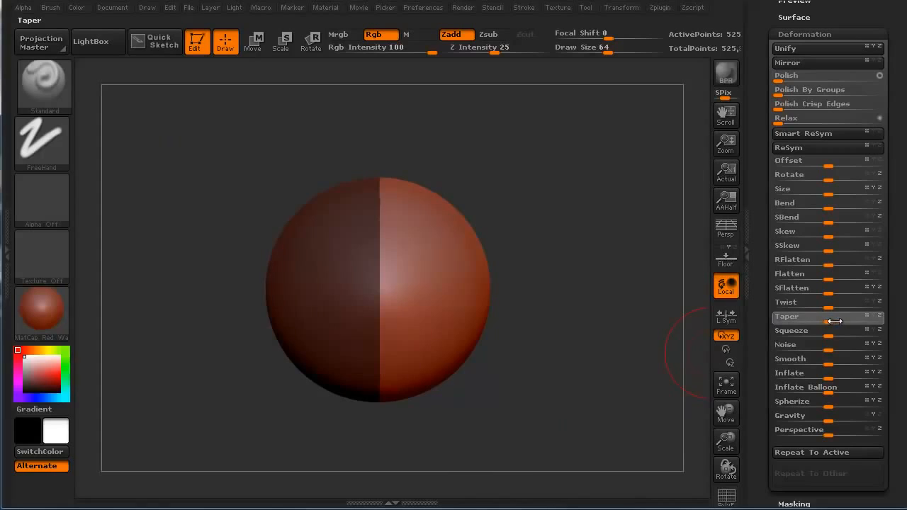
drag(822, 316, 839, 316)
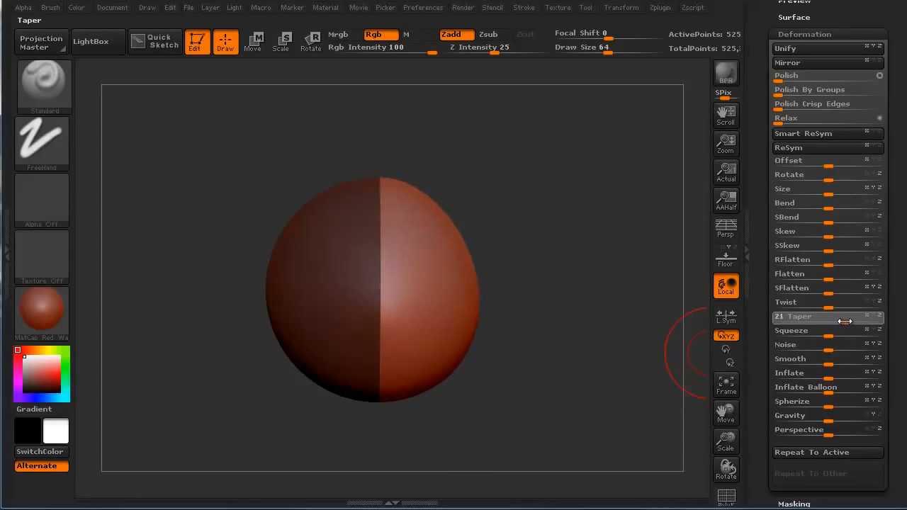
drag(829, 317, 843, 317)
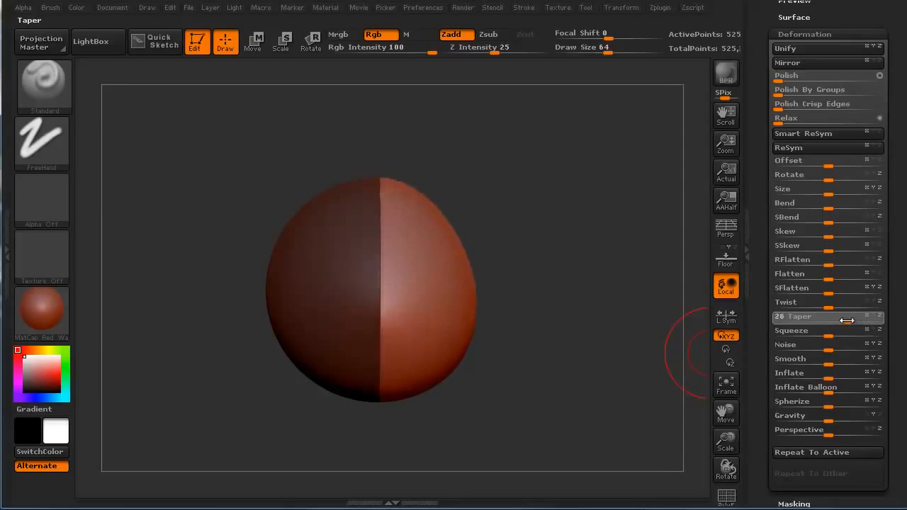
drag(815, 317, 875, 317)
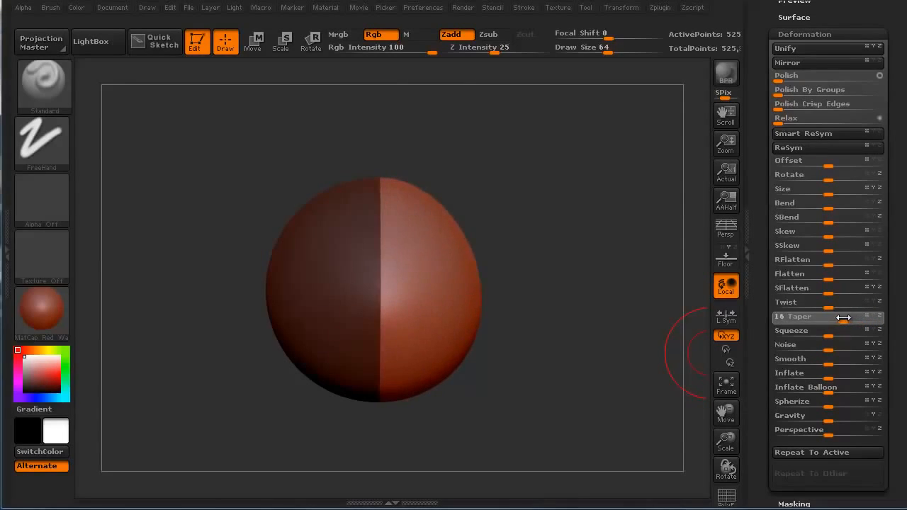
drag(829, 317, 868, 317)
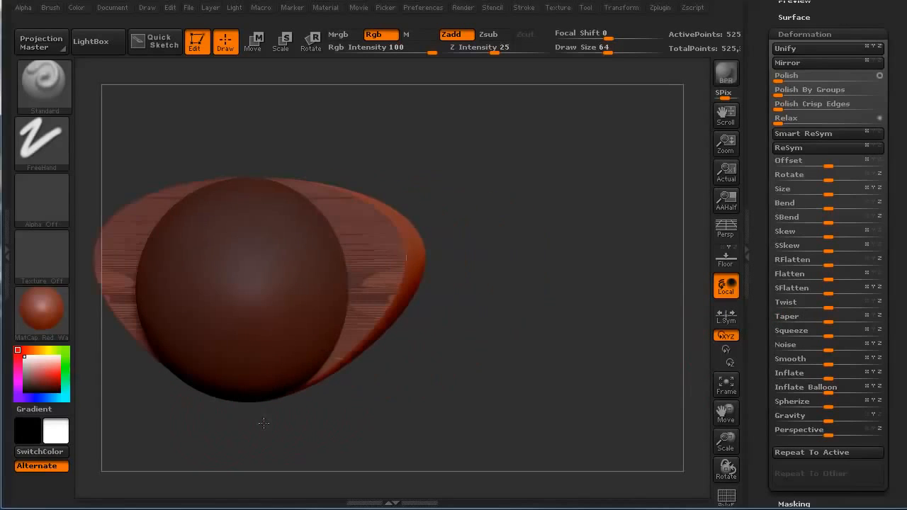
drag(264, 423, 101, 259)
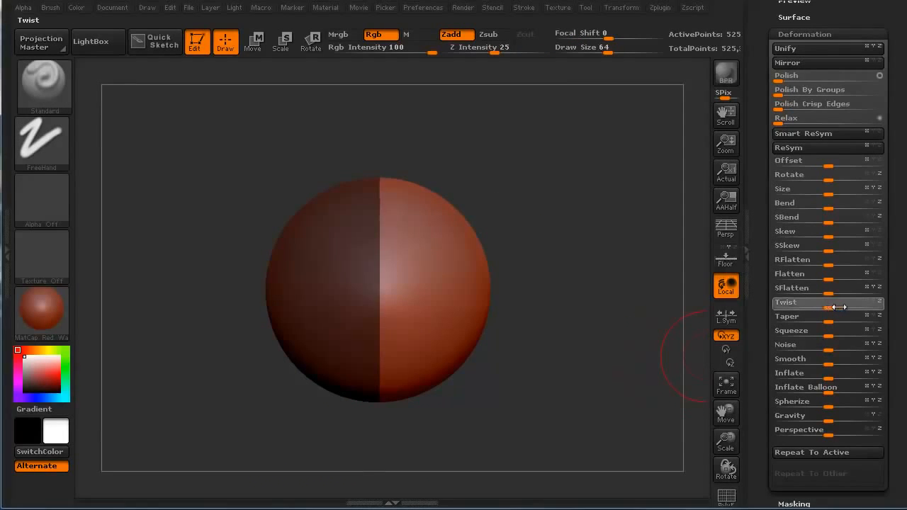
drag(840, 307, 829, 312)
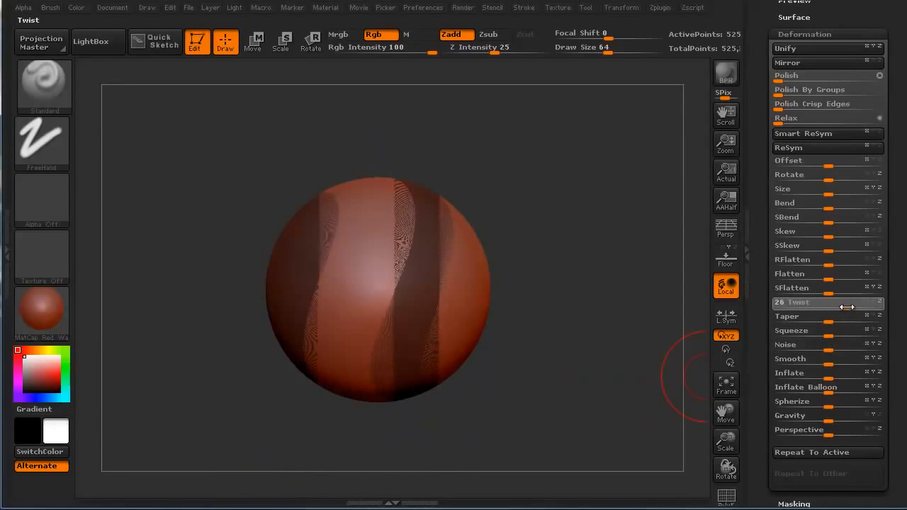
Step: Twist the unmasked bands, then inflate them into two rounded bumps
drag(848, 305, 836, 305)
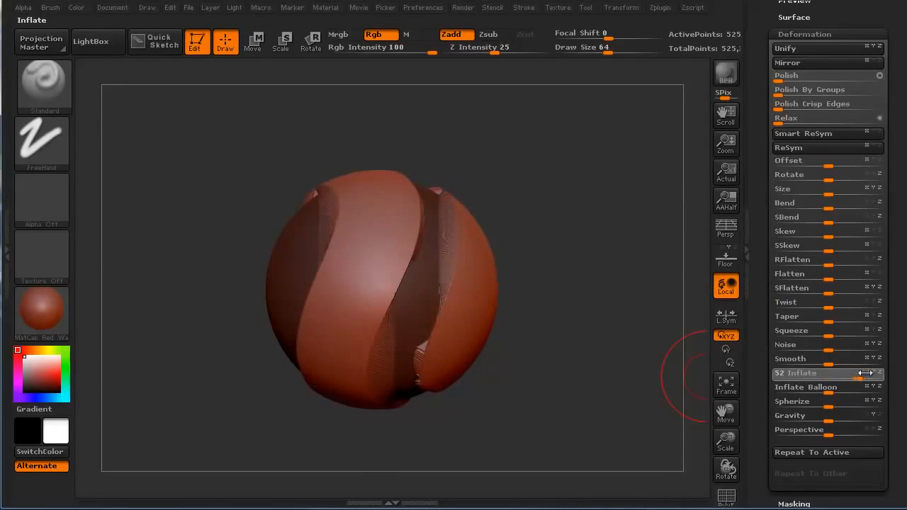
drag(865, 374, 772, 374)
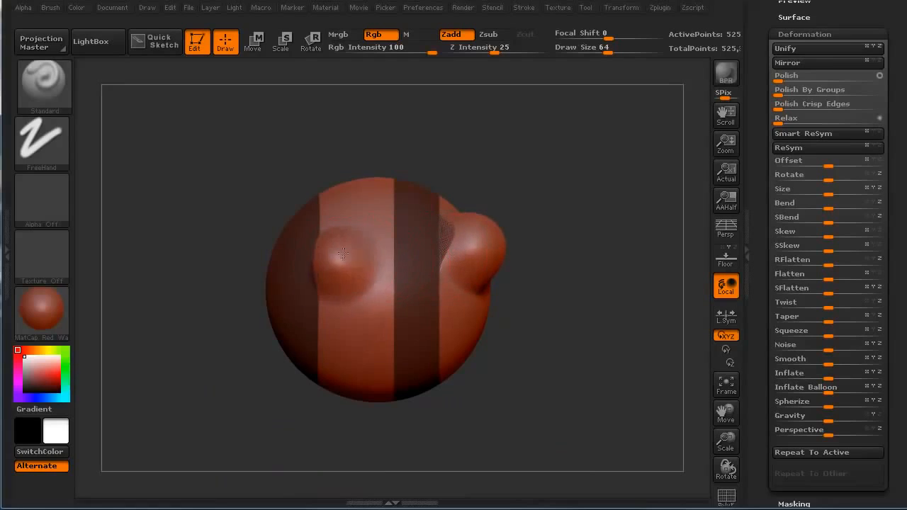
Step: Flatten the two bulges back into the banded sphere with the Flatten slider
click(790, 273)
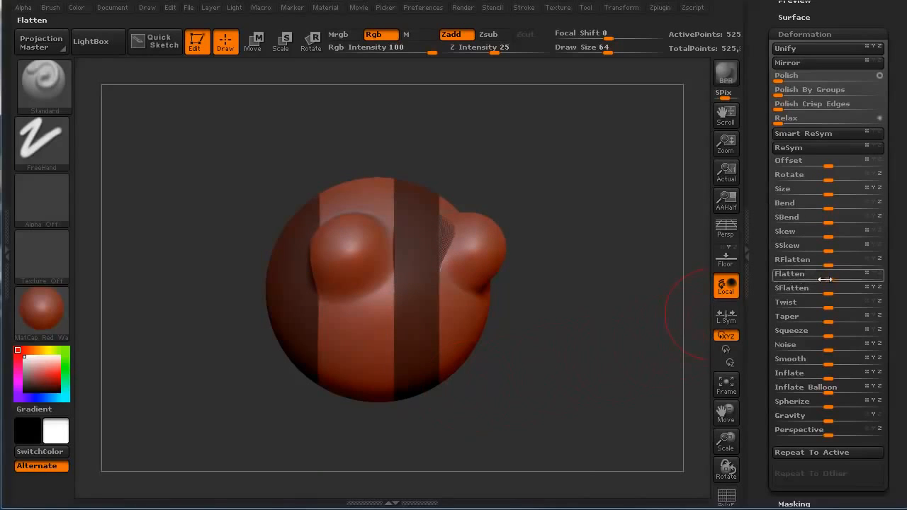
drag(822, 274, 779, 274)
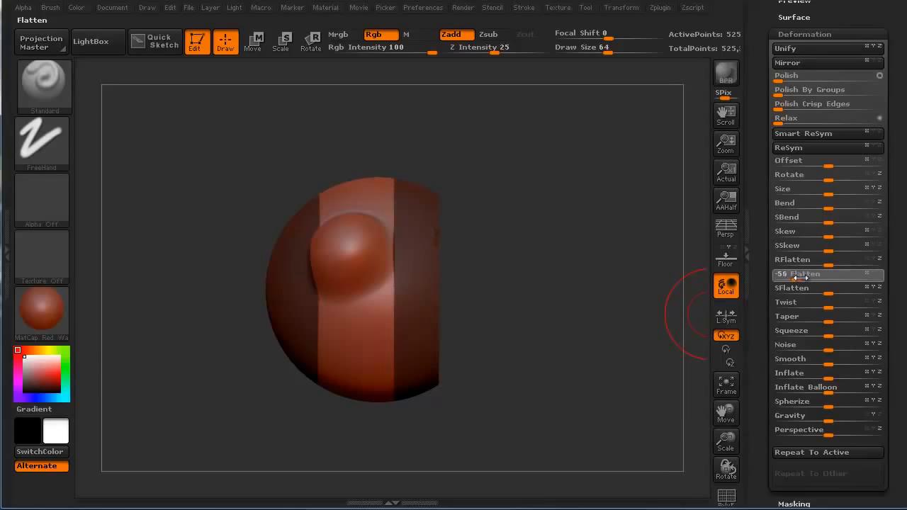
drag(801, 275, 832, 275)
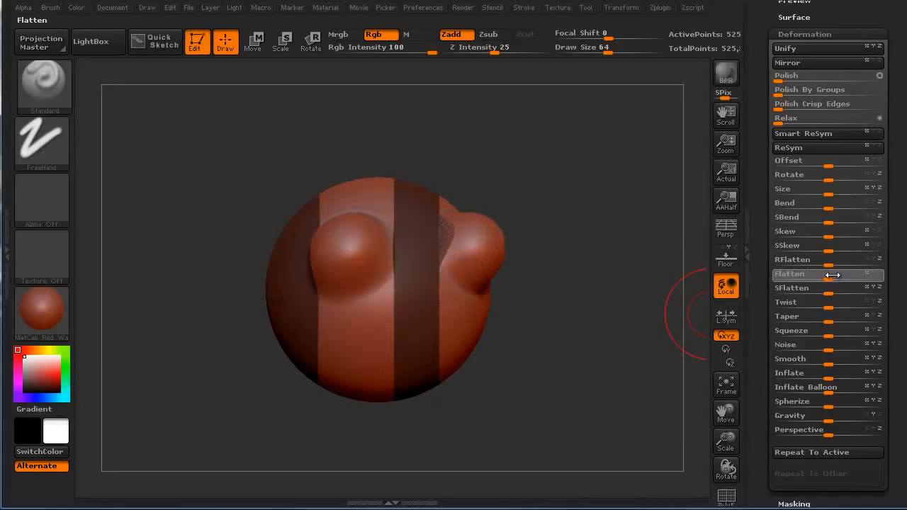
drag(832, 275, 804, 275)
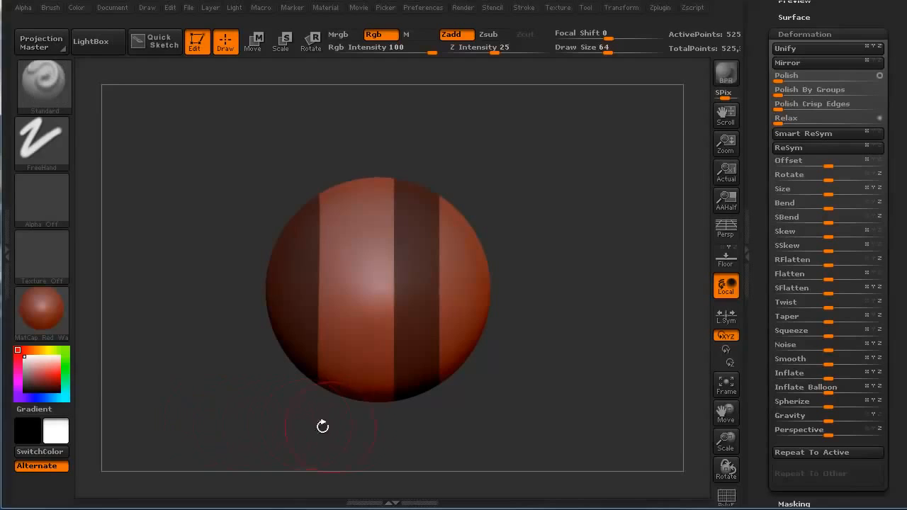
mouse_move(673, 229)
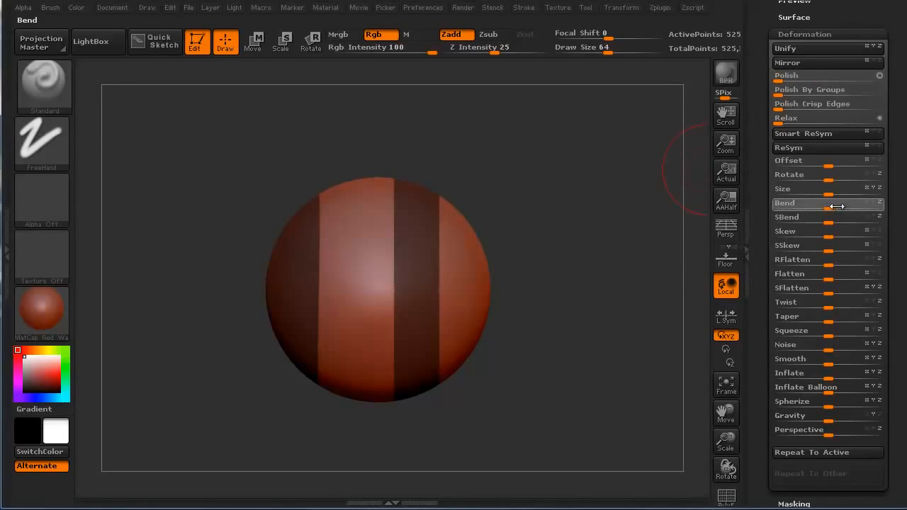
Step: Bend the banded sphere with the Deformation Bend slider
drag(836, 206, 847, 206)
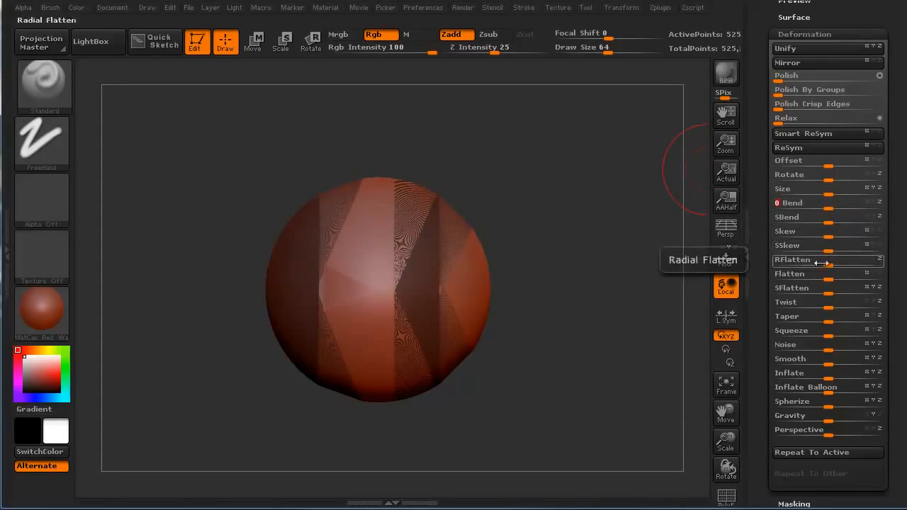
mouse_move(822, 174)
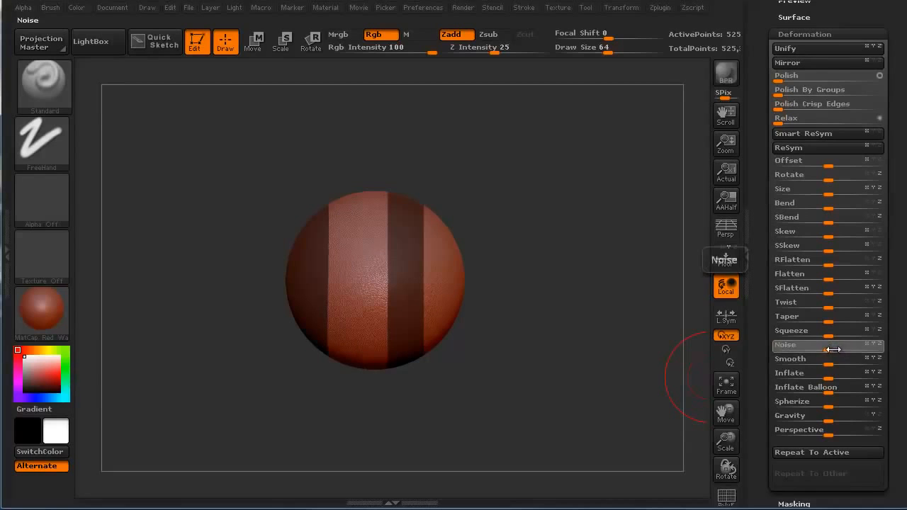
Step: Apply fine surface noise to the sphere with the Deformation Noise slider
drag(822, 345, 850, 348)
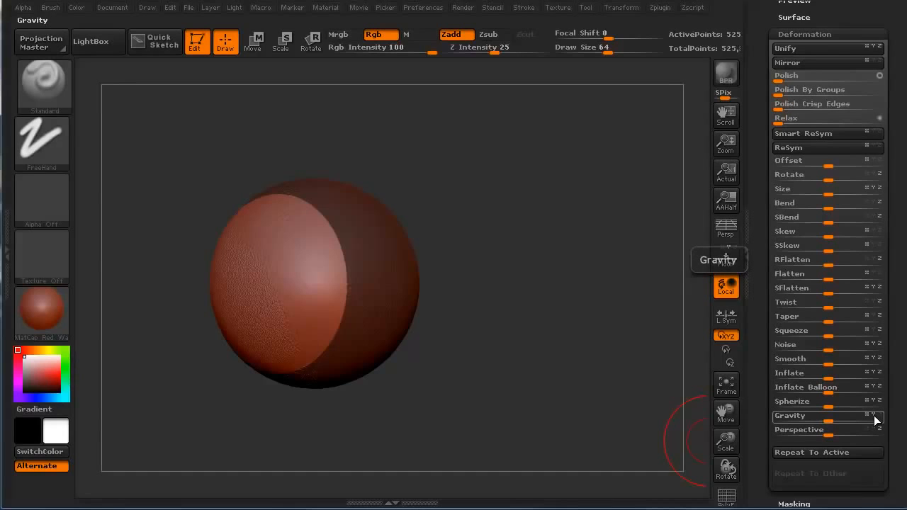
Step: Sag the unmasked side downward with Gravity, then exaggerate the droop
drag(826, 416, 844, 415)
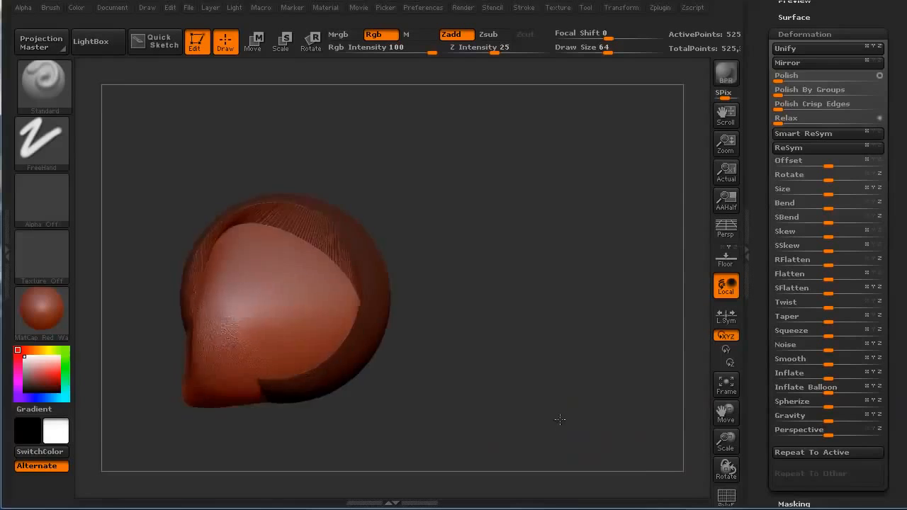
drag(560, 419, 523, 439)
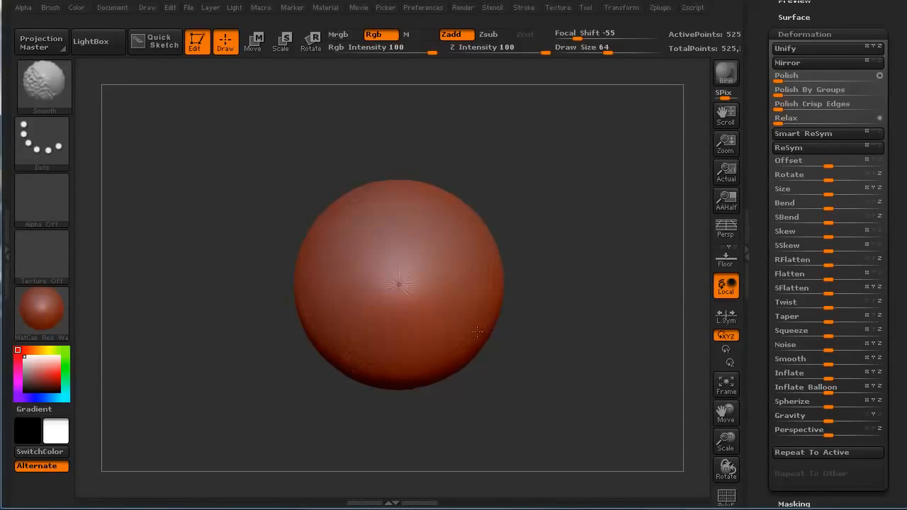
Step: Mask a vertical strip on the sphere's right side and adjust the Deformation Noise slider
drag(456, 158, 456, 397)
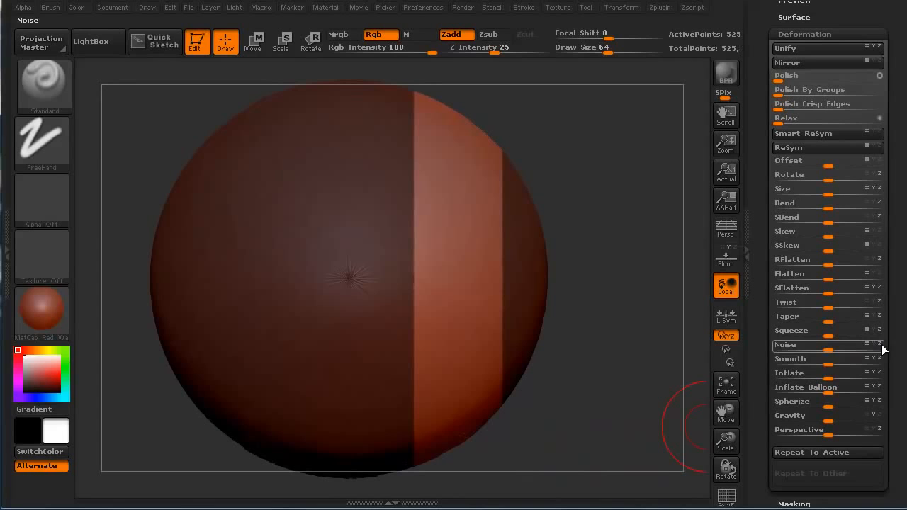
drag(815, 345, 843, 345)
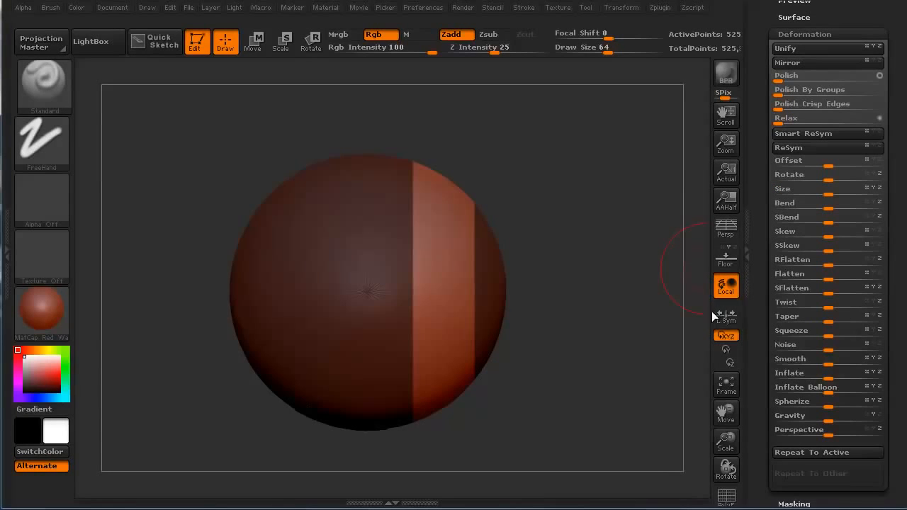
drag(829, 373, 797, 374)
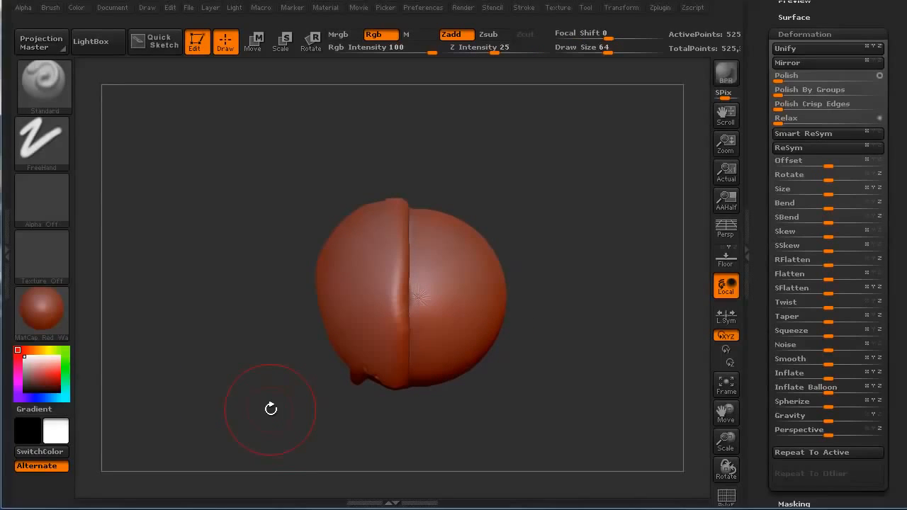
mouse_move(384, 416)
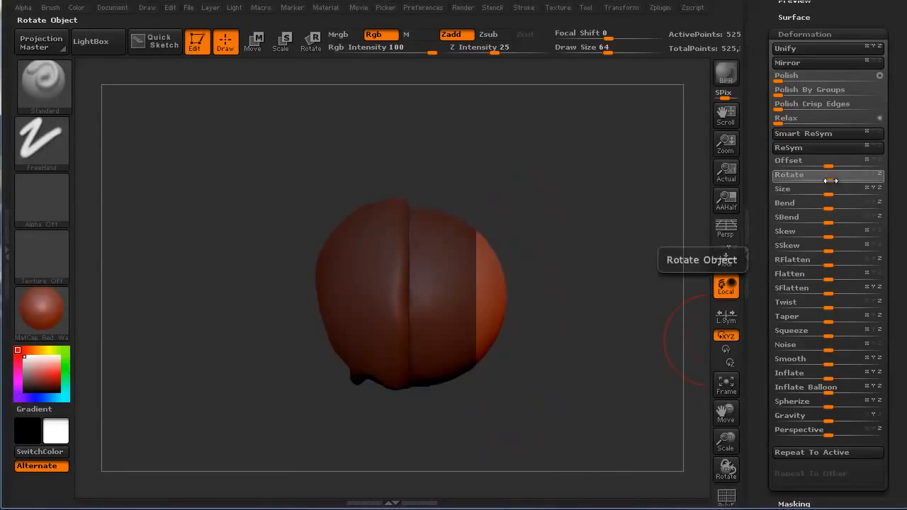
Step: Rotate the unmasked part with the Deformation Rotate slider into a tilted, cone-like wedge
drag(829, 181, 847, 181)
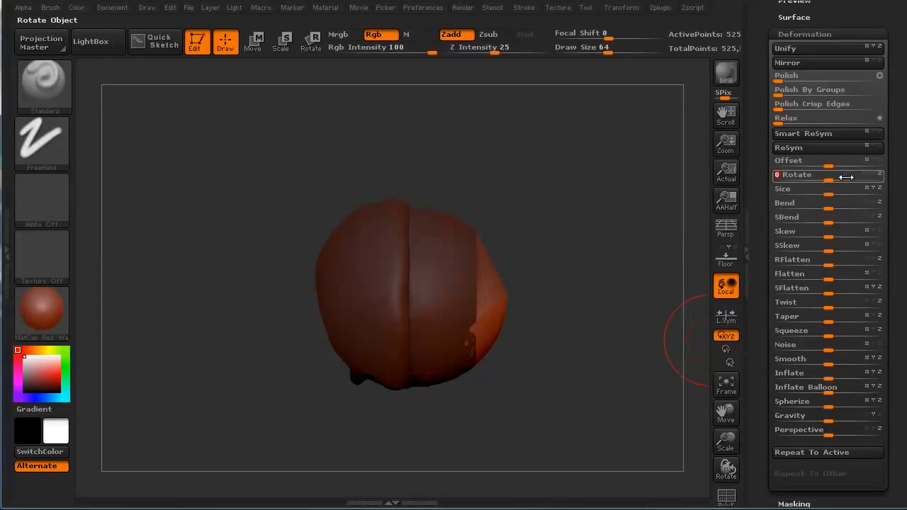
drag(815, 188, 858, 189)
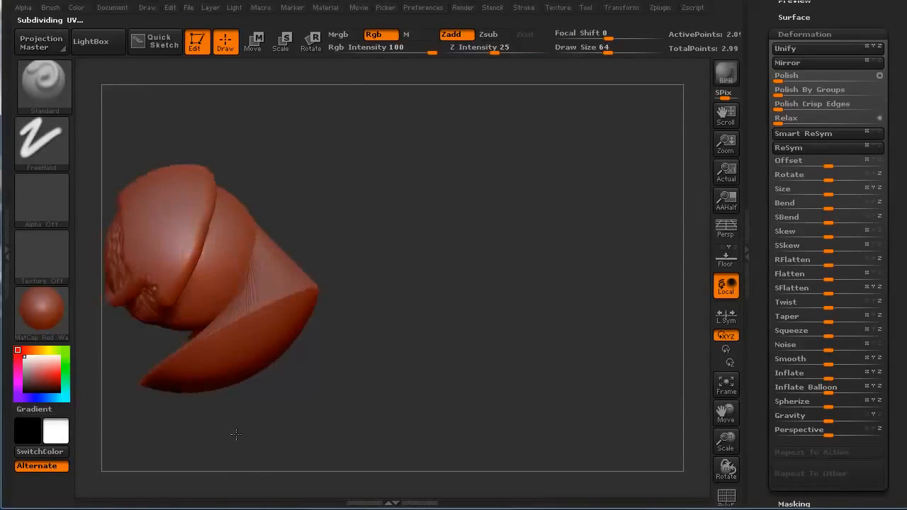
drag(236, 435, 388, 401)
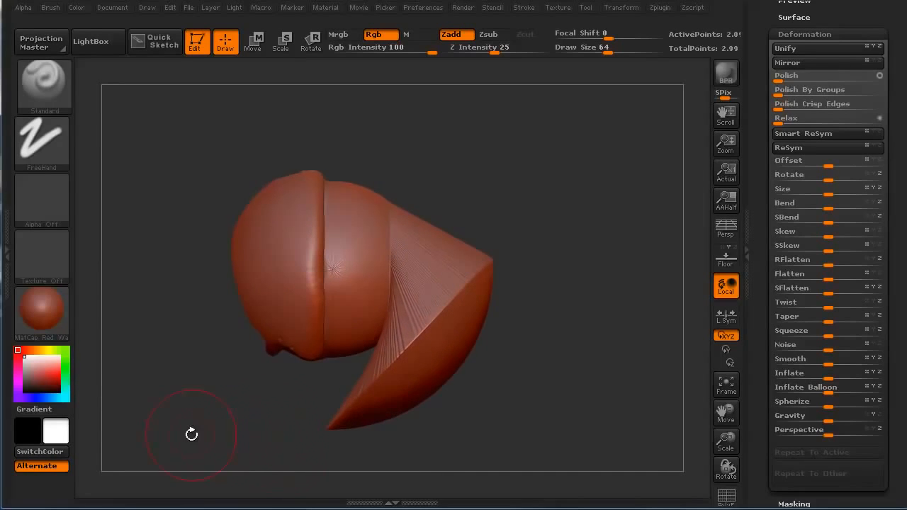
drag(192, 434, 232, 422)
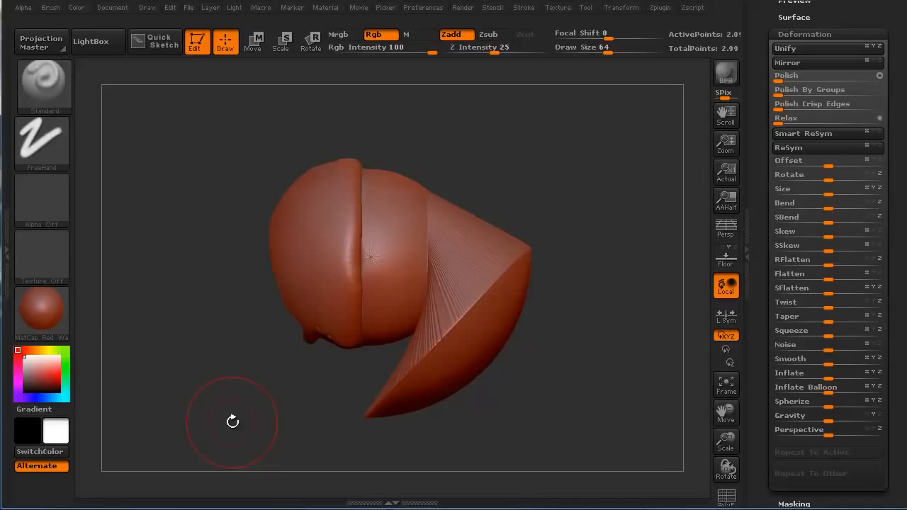
mouse_move(282, 411)
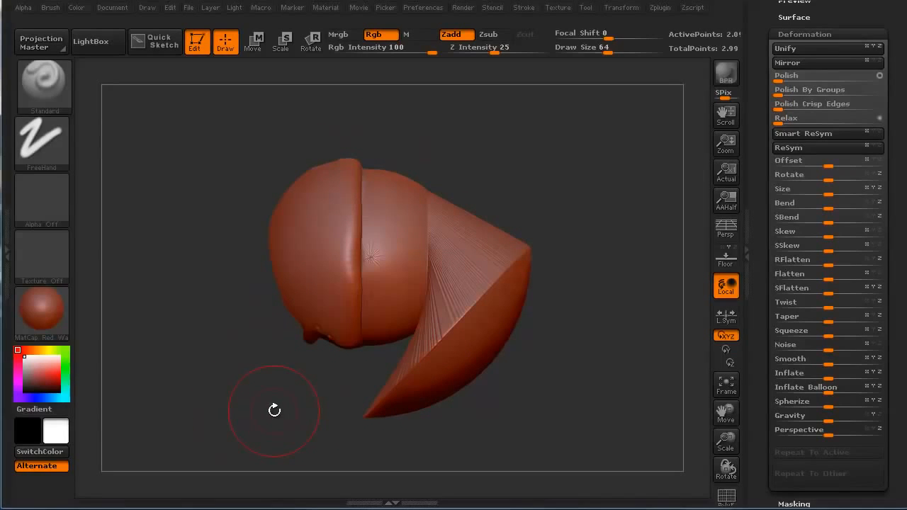
mouse_move(790, 359)
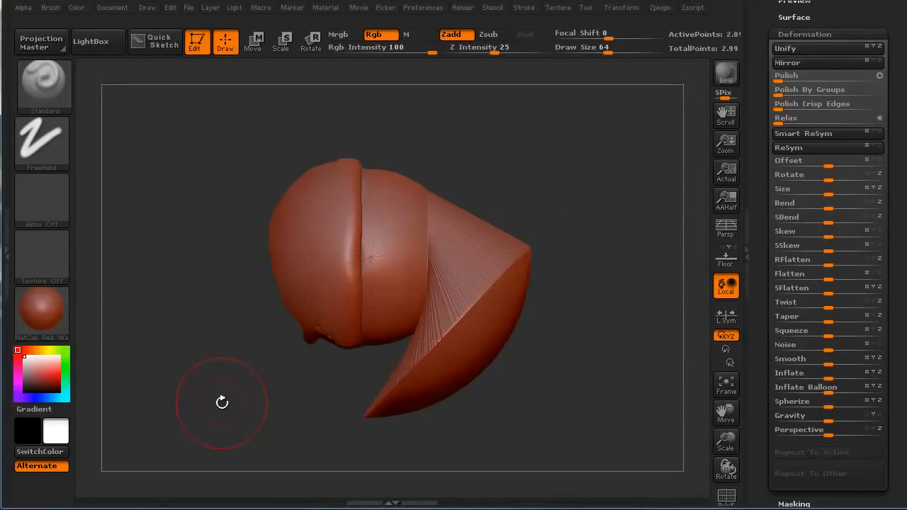
mouse_move(243, 404)
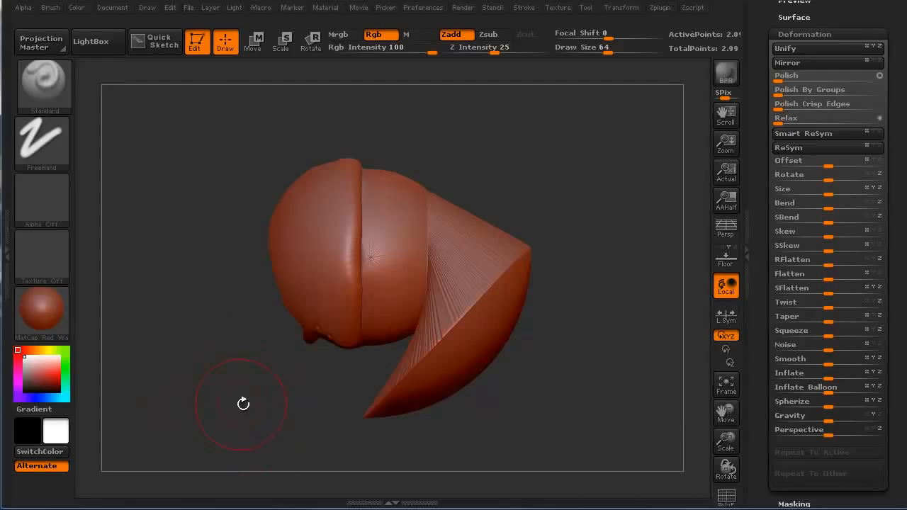
mouse_move(533, 448)
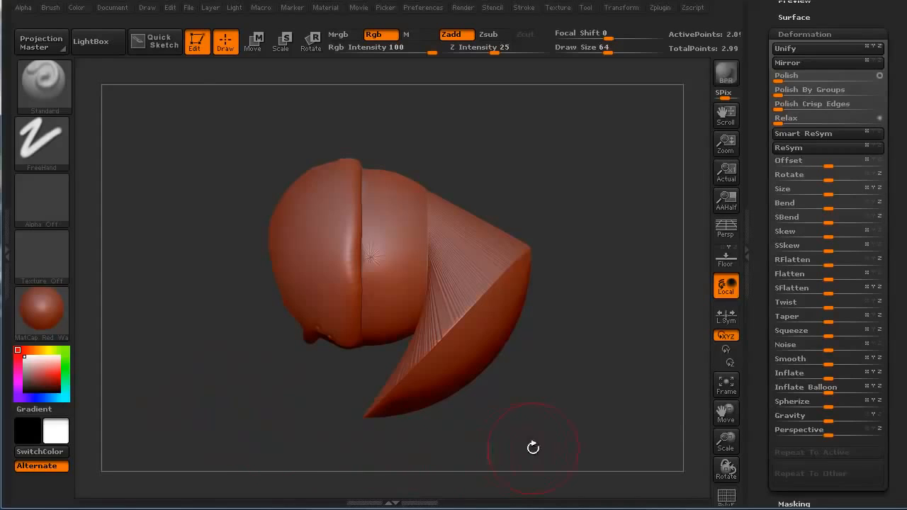
mouse_move(598, 230)
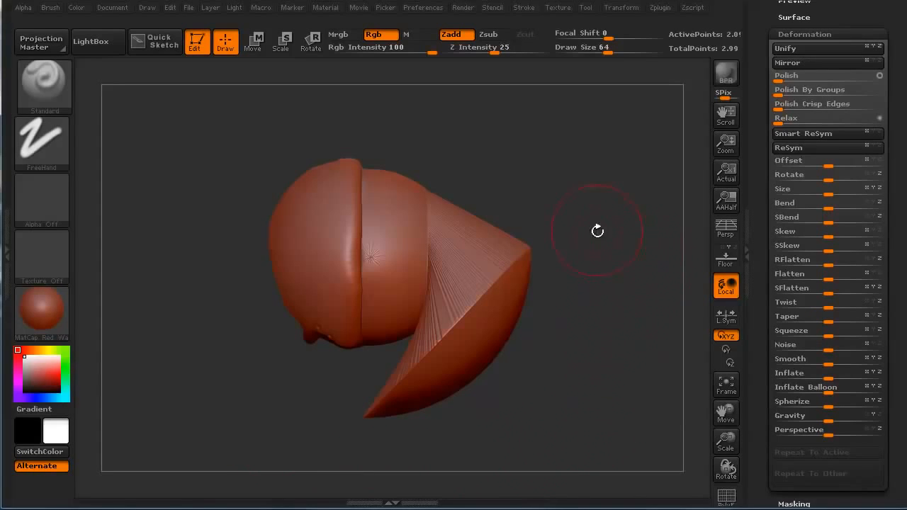
mouse_move(212, 388)
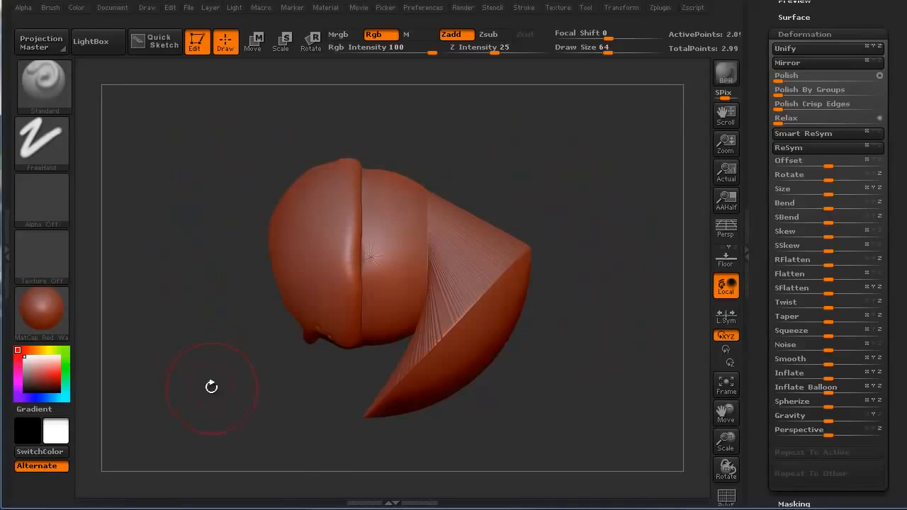